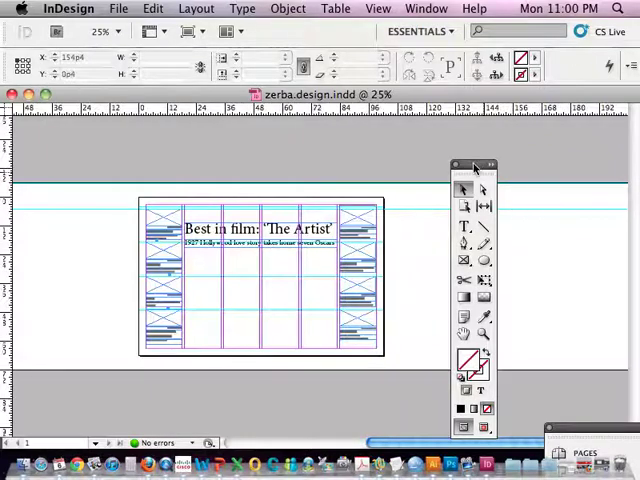
Zoom in on the left column of film listings and their empty photo frames.
drag(476, 164, 76, 136)
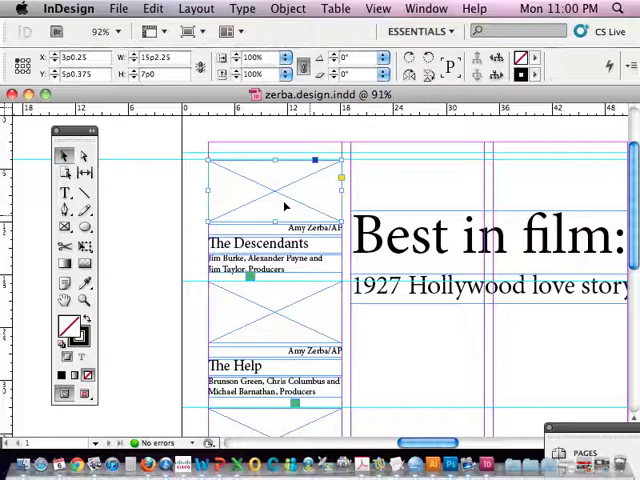
mouse_move(248, 258)
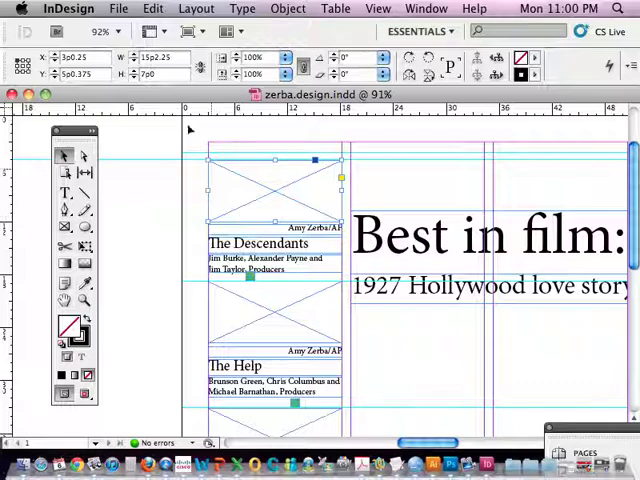
Place descendants.jpg from zerba.design > images into the frame above The Descendants listing.
click(118, 8)
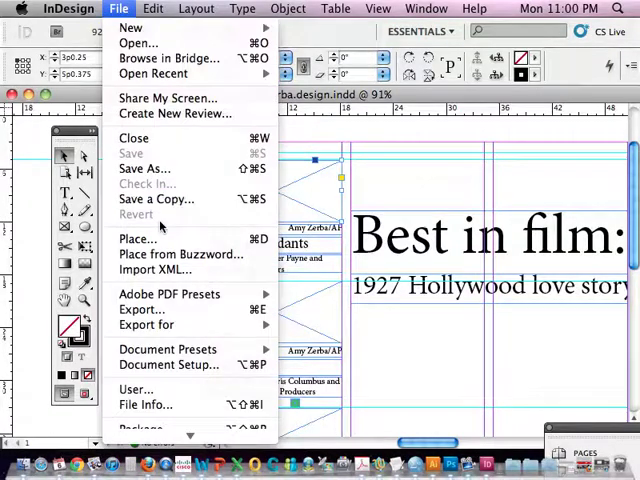
mouse_move(138, 240)
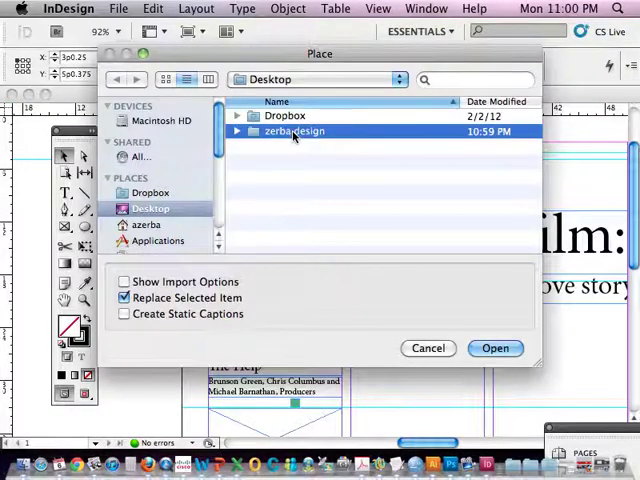
double_click(296, 132)
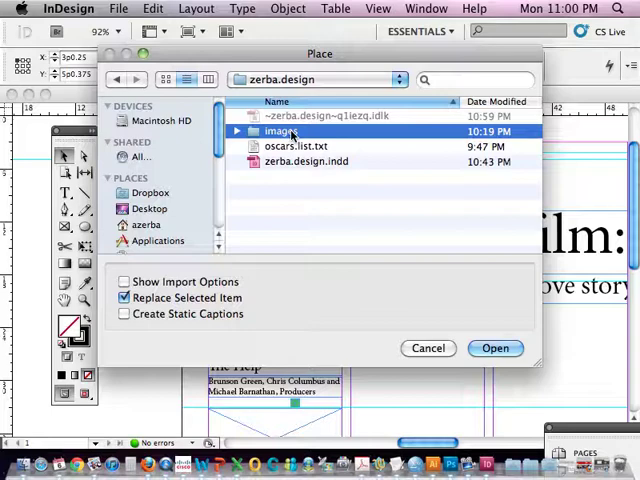
double_click(292, 132)
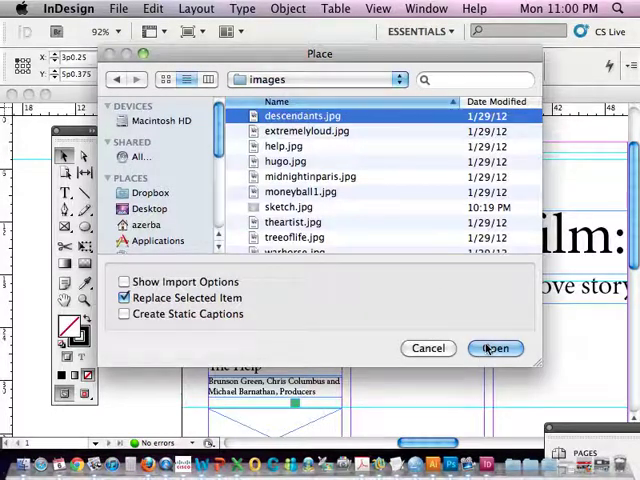
click(496, 348)
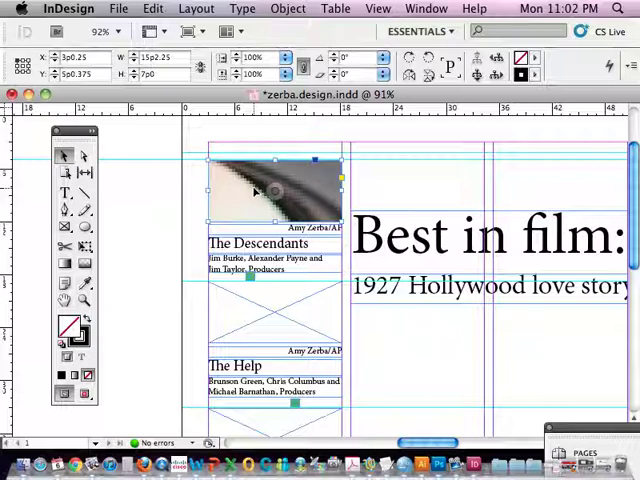
Fit the Descendants photo proportionally inside its frame via the Fitting options.
right_click(270, 190)
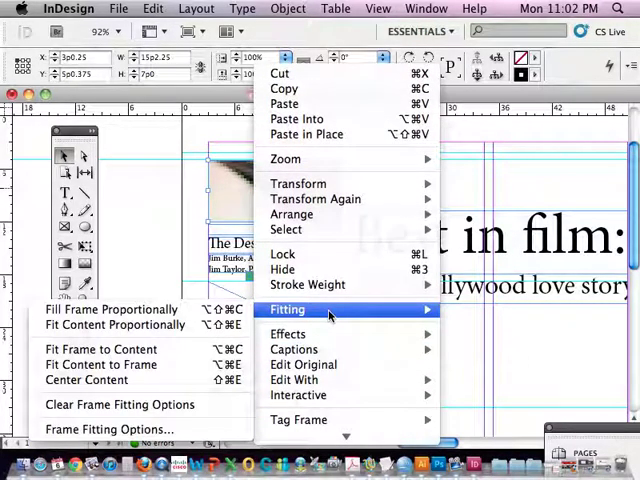
mouse_move(86, 380)
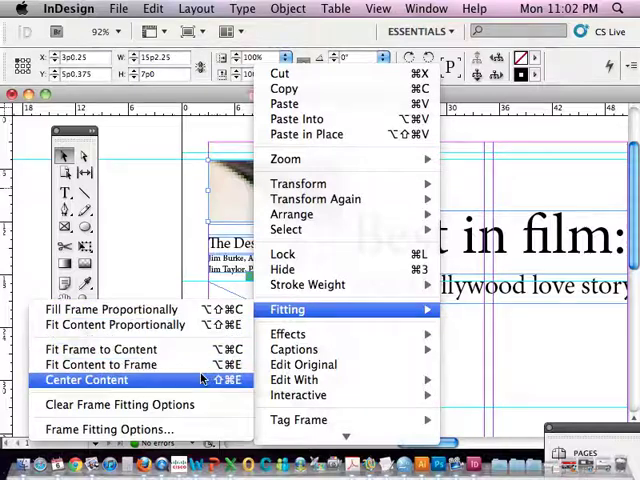
mouse_move(100, 348)
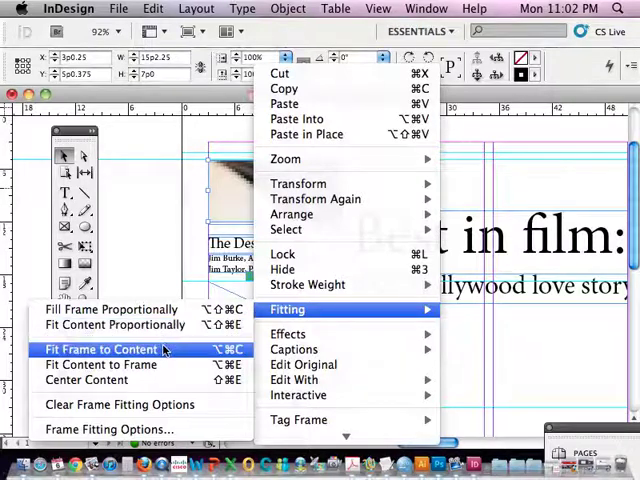
mouse_move(100, 364)
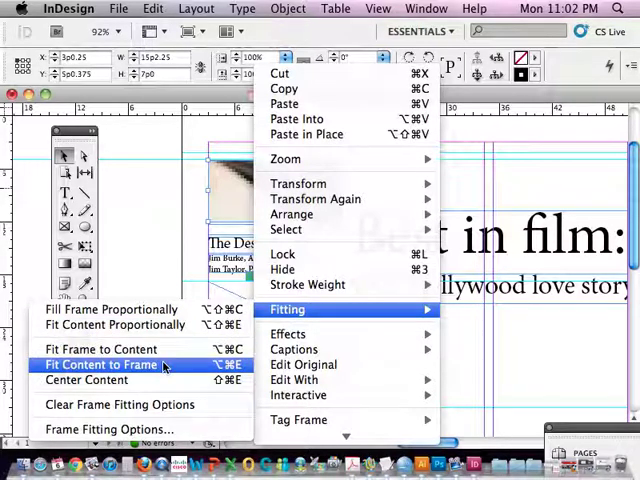
mouse_move(100, 348)
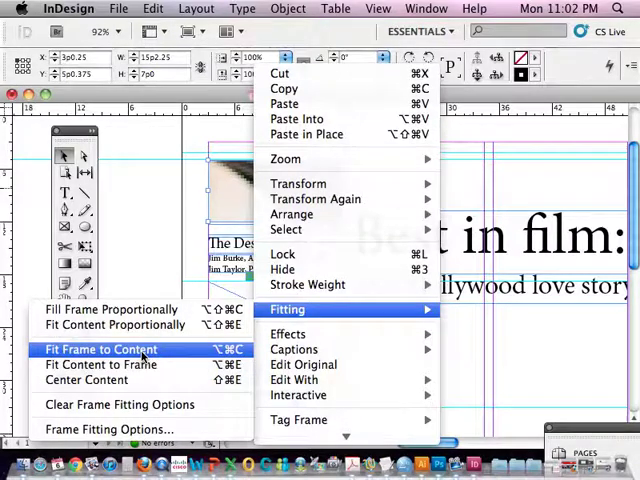
mouse_move(112, 324)
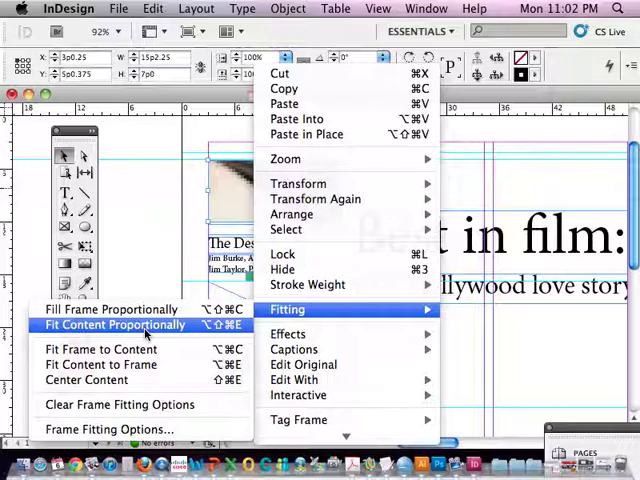
click(112, 324)
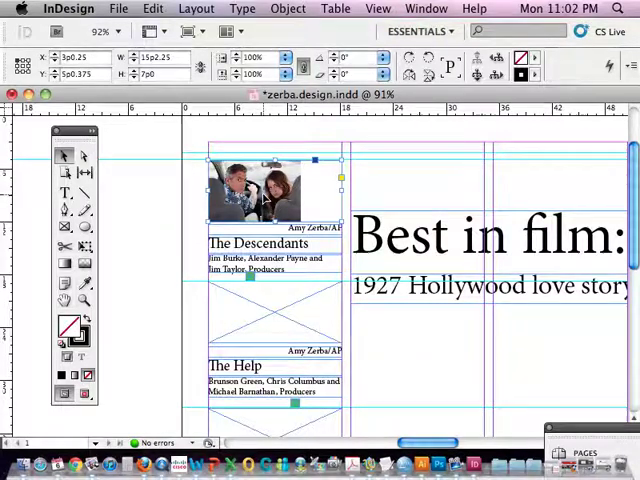
mouse_move(84, 158)
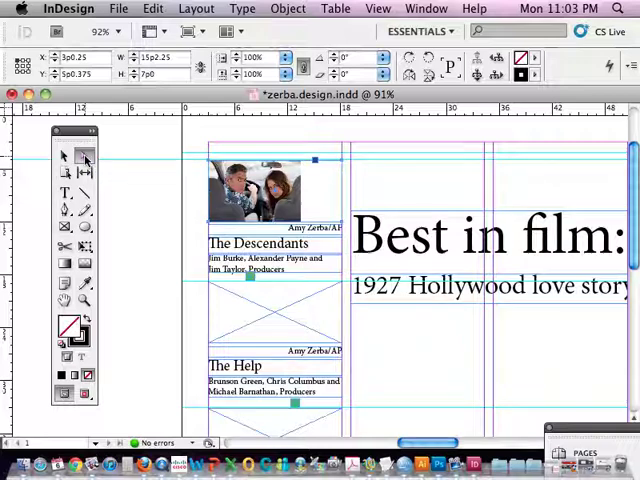
Scale and move the Descendants photo content so it fills its frame showing both people.
click(256, 190)
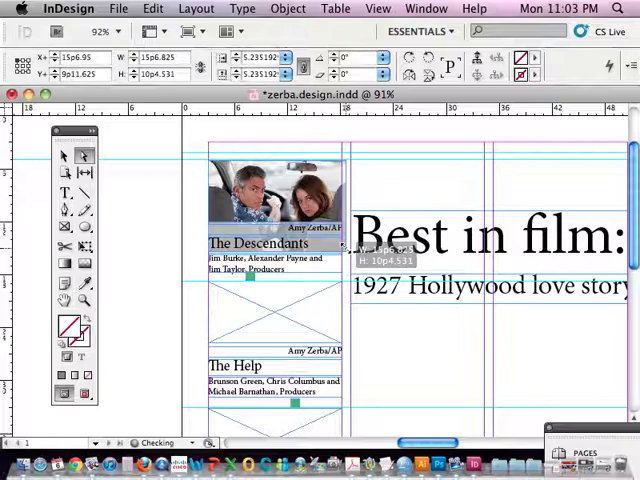
click(272, 196)
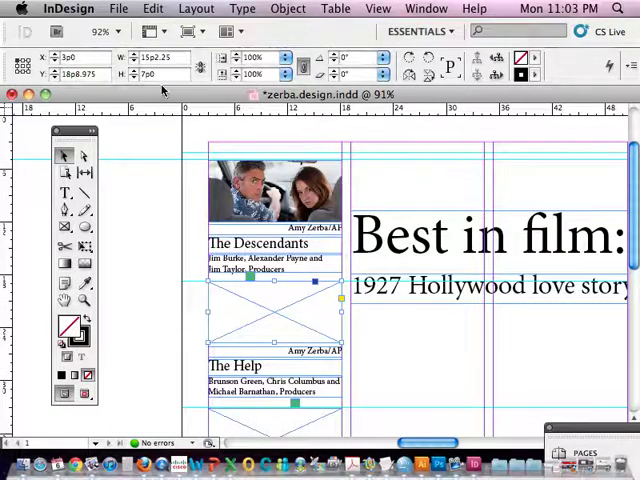
Place help.jpg above The Help listing and fit it proportionally in its frame.
click(118, 8)
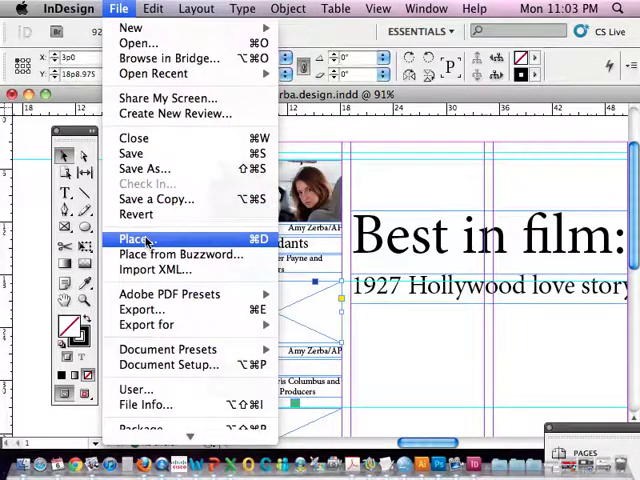
click(136, 238)
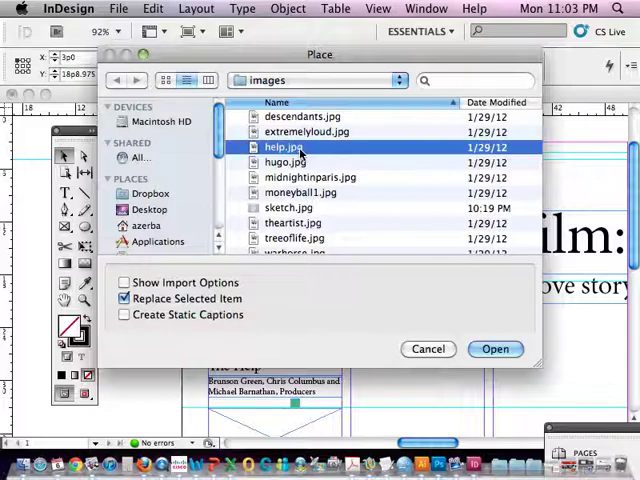
click(496, 348)
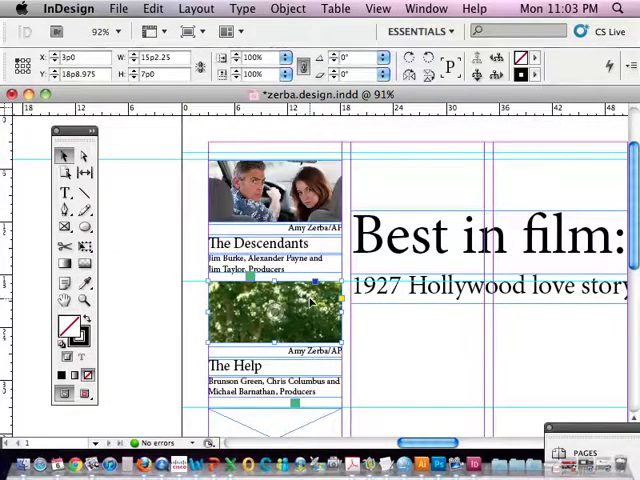
right_click(310, 300)
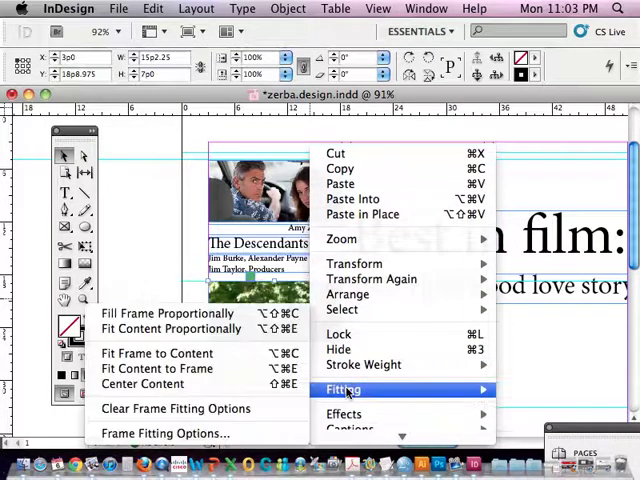
mouse_move(176, 328)
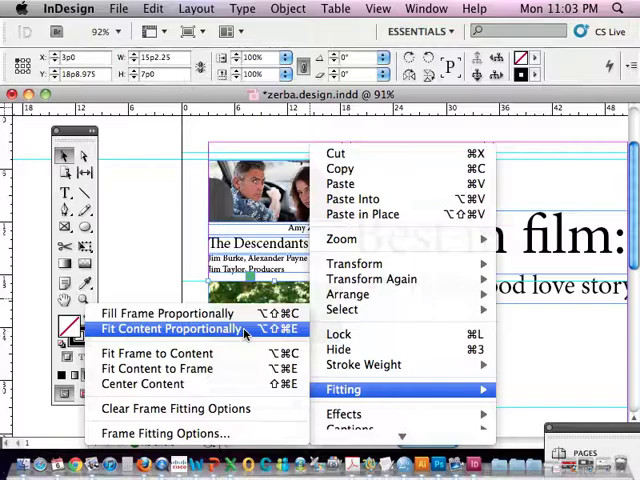
click(172, 328)
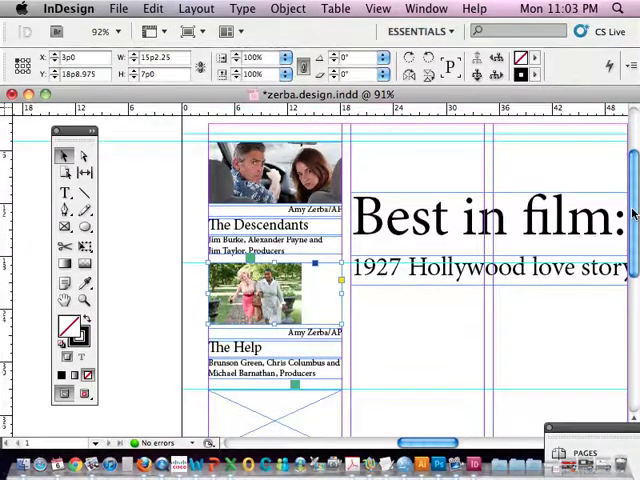
scroll(down, 3)
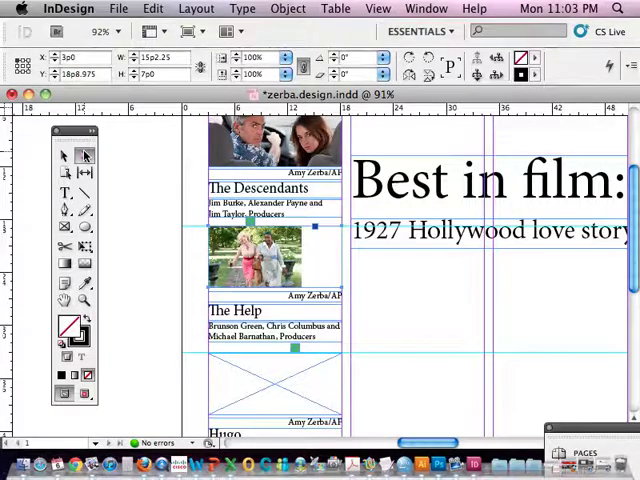
click(258, 260)
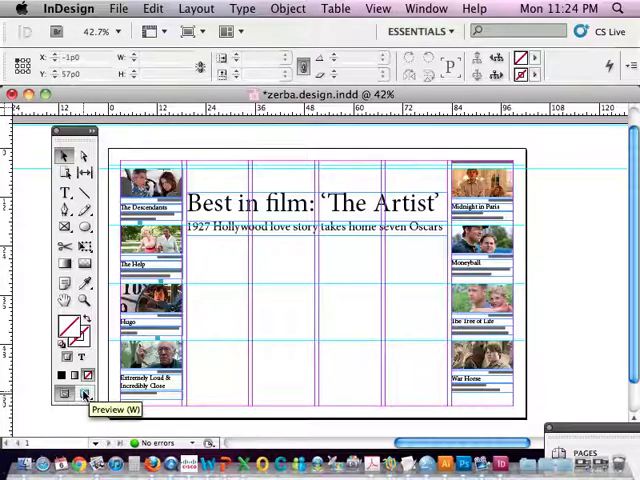
click(86, 394)
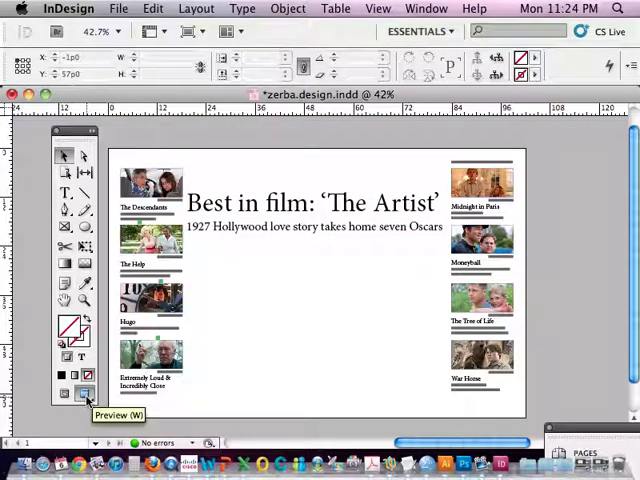
click(62, 392)
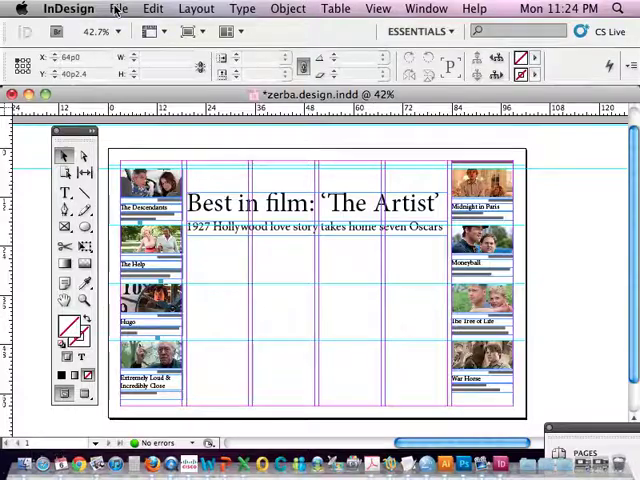
Place theartist.jpg into the large central frame of the page.
click(118, 8)
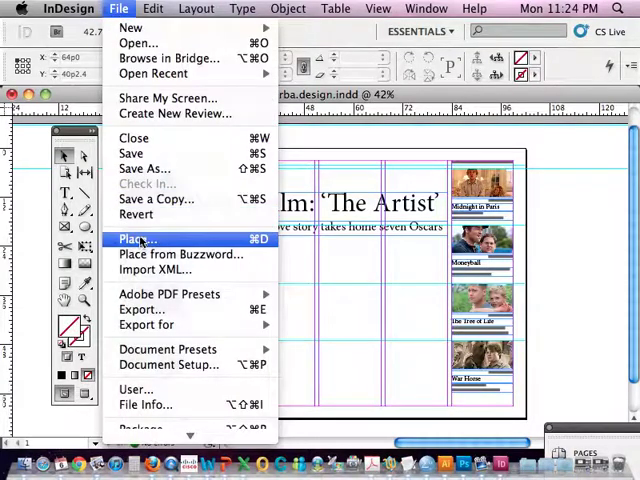
click(134, 240)
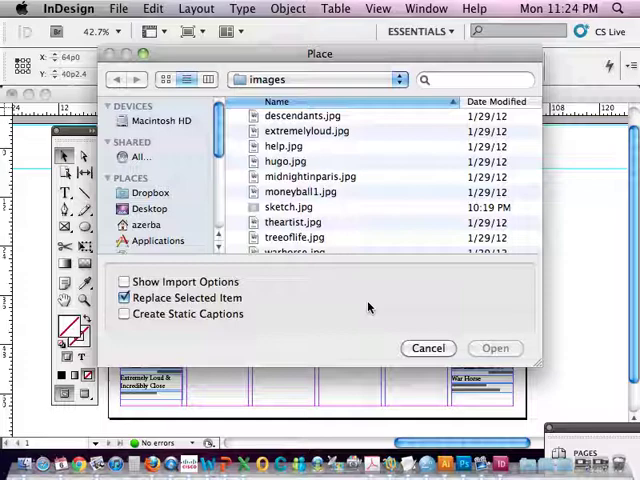
click(292, 222)
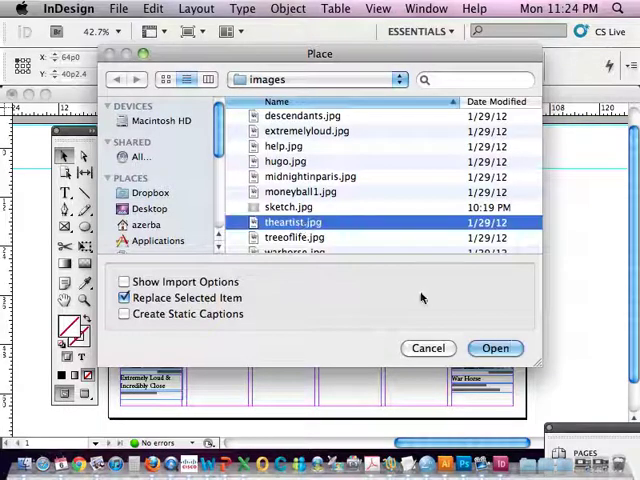
click(496, 348)
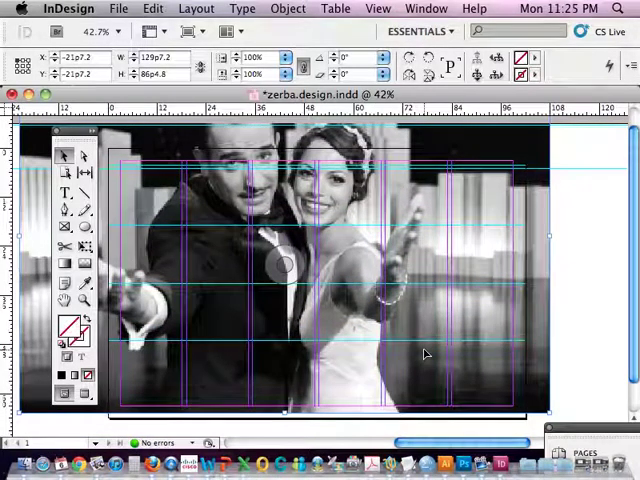
mouse_move(476, 388)
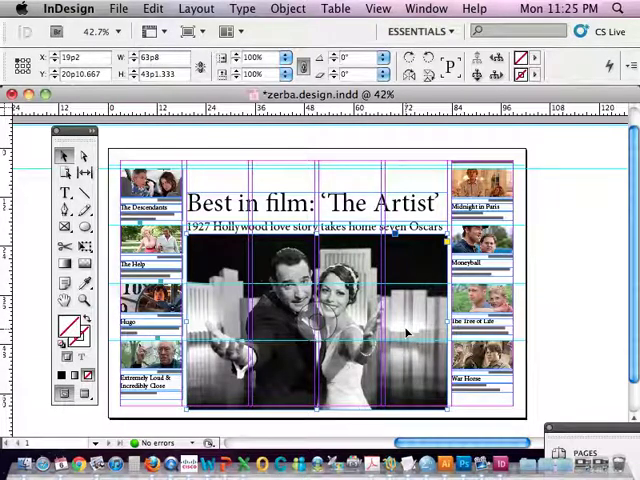
Place theartist.jpg again, then undo so the page centre under the headline is empty.
click(118, 8)
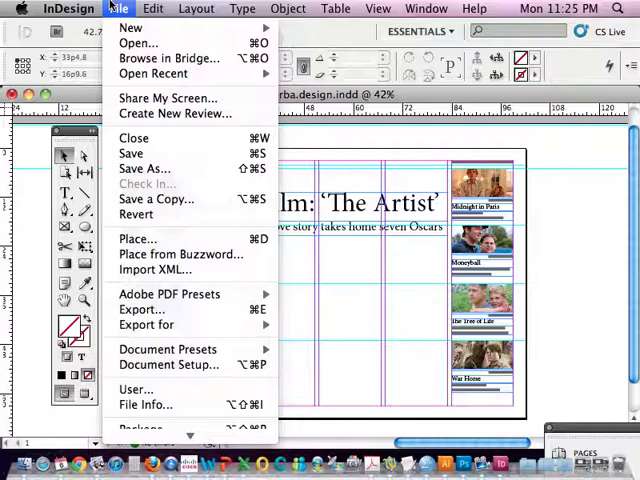
click(138, 240)
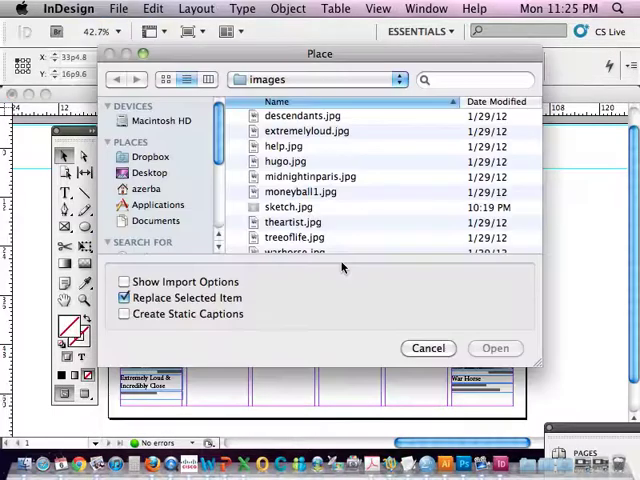
click(292, 222)
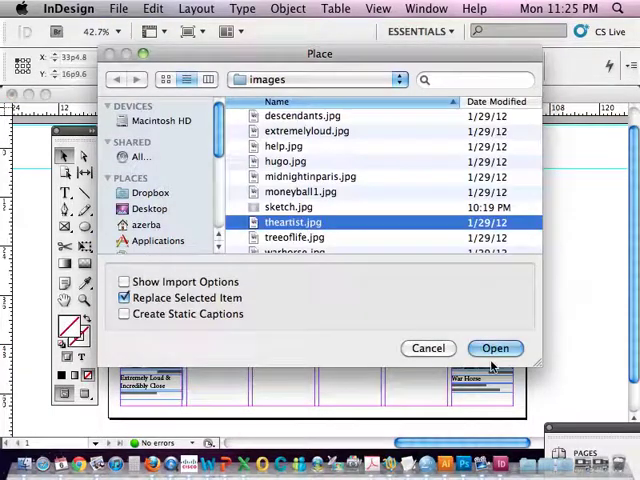
click(496, 348)
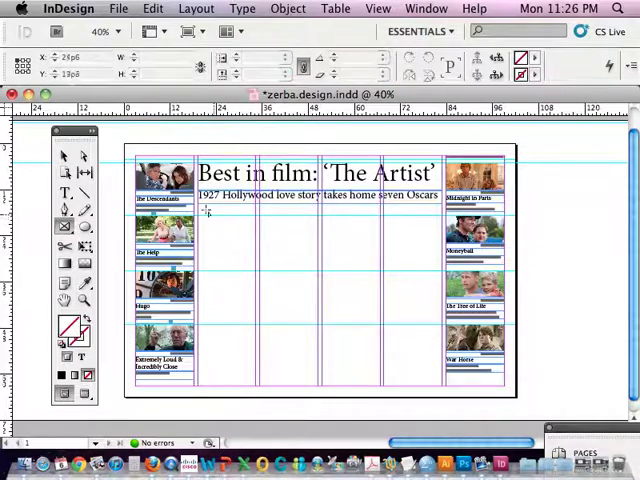
Draw a centre frame, fill it proportionally with theartist.jpg, then delete the photo again.
drag(204, 208, 424, 292)
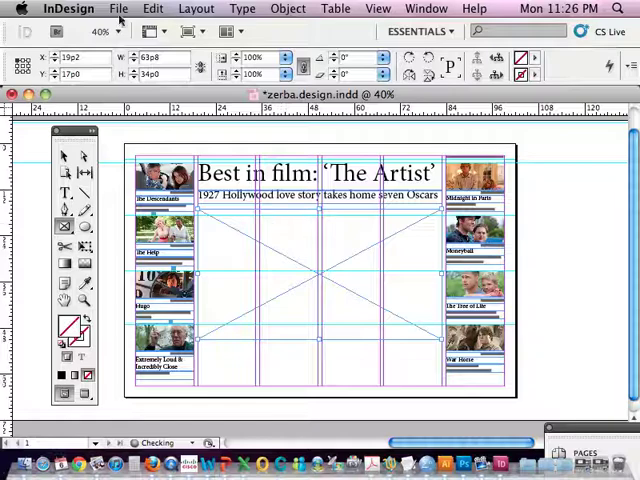
click(118, 8)
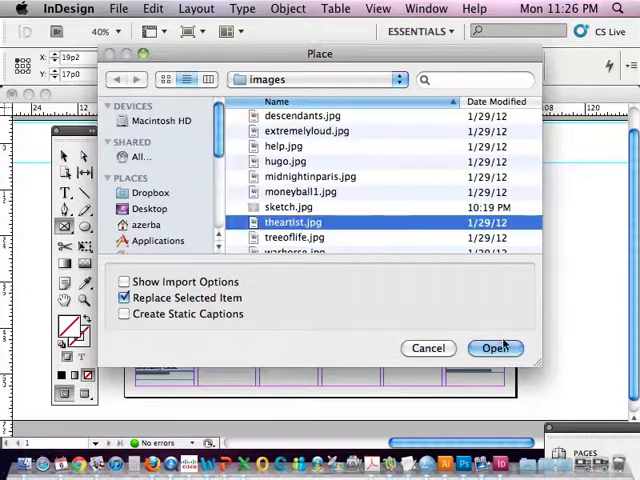
click(496, 348)
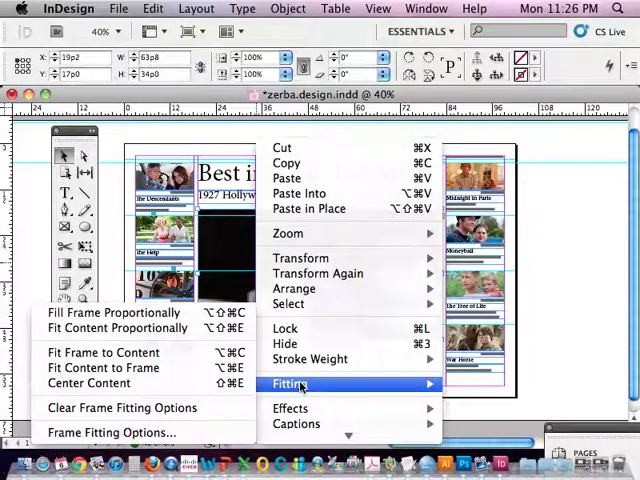
mouse_move(116, 312)
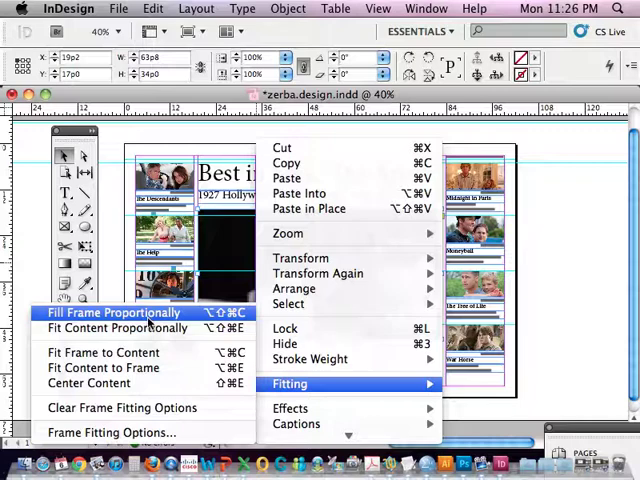
click(112, 312)
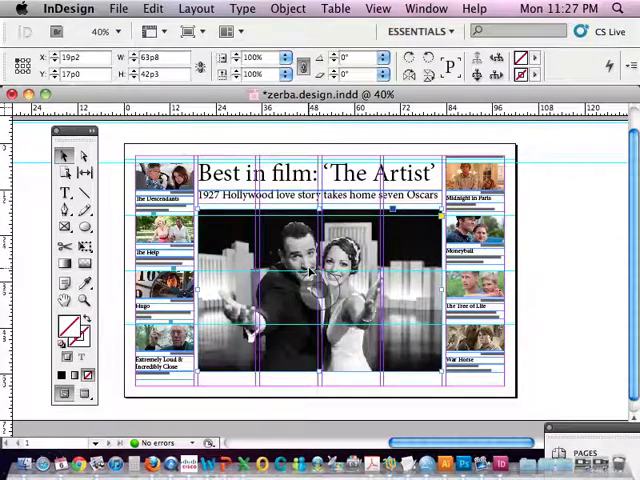
key(Delete)
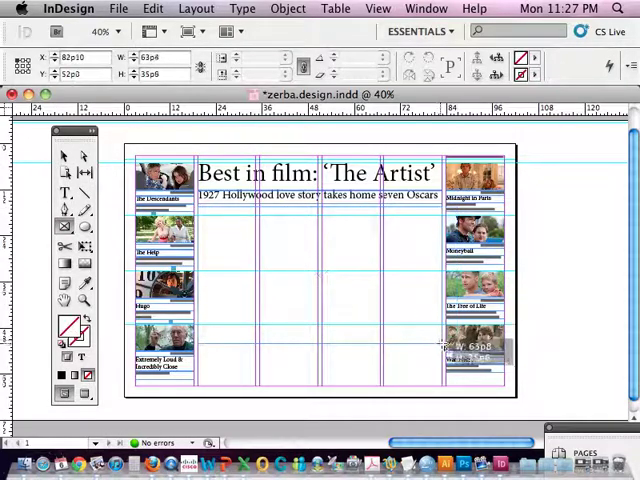
Place The Artist photo in the central frame and fit frame and content to each other.
click(118, 8)
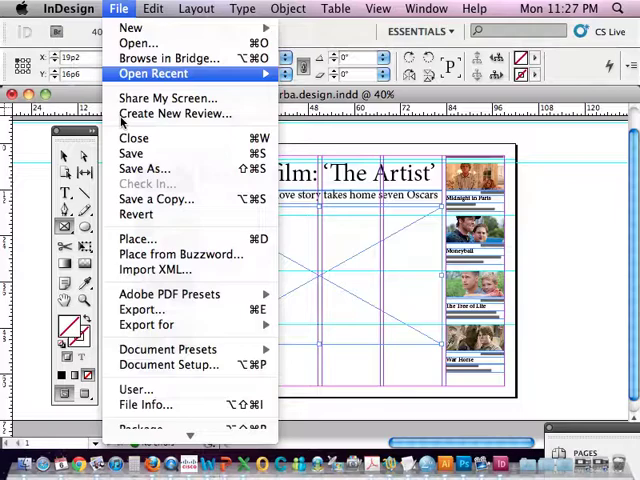
click(138, 240)
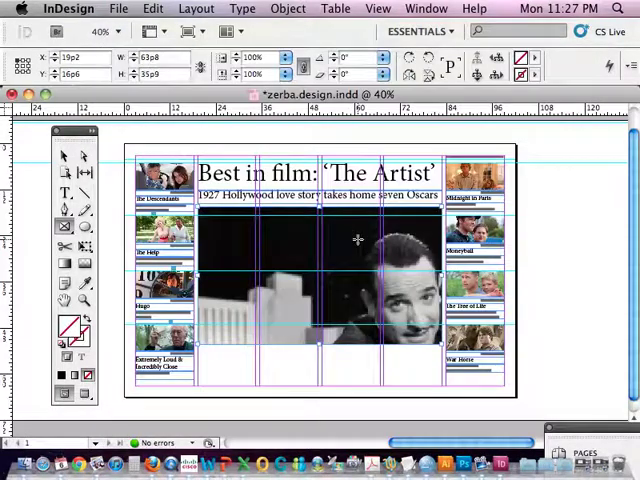
right_click(356, 240)
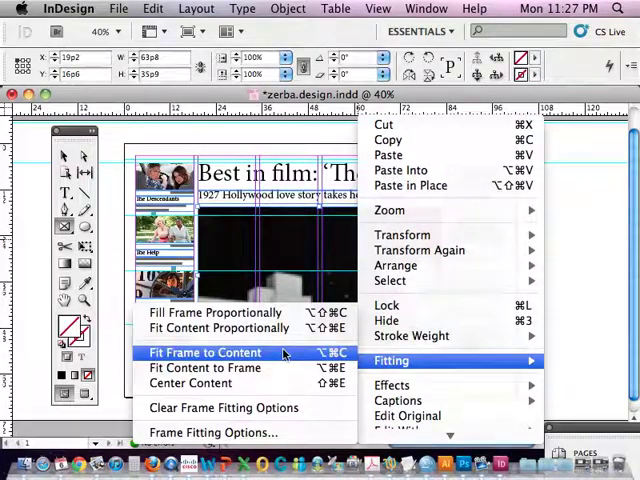
click(204, 352)
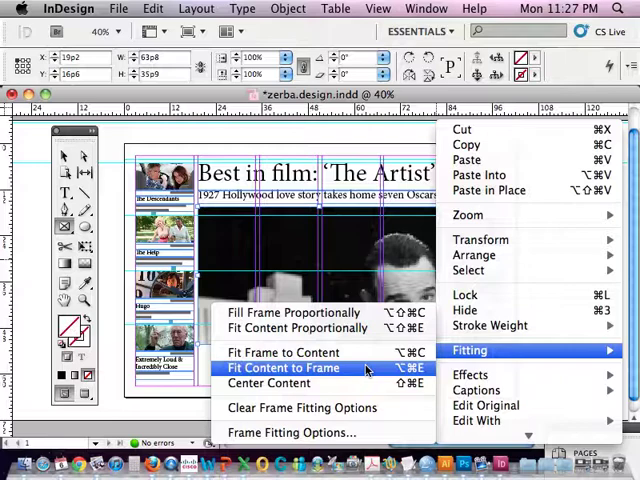
click(284, 368)
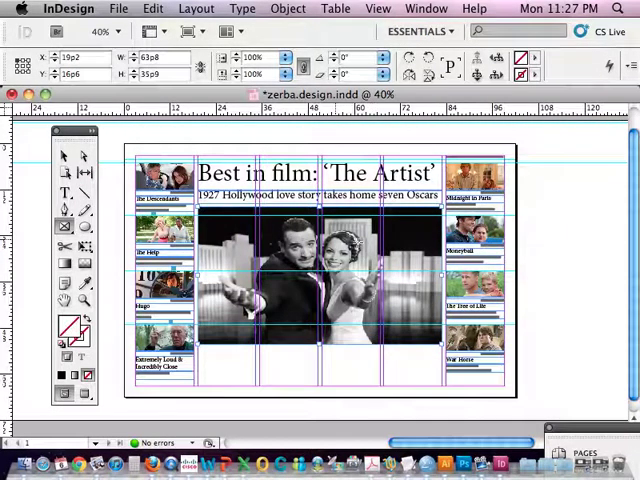
mouse_move(370, 300)
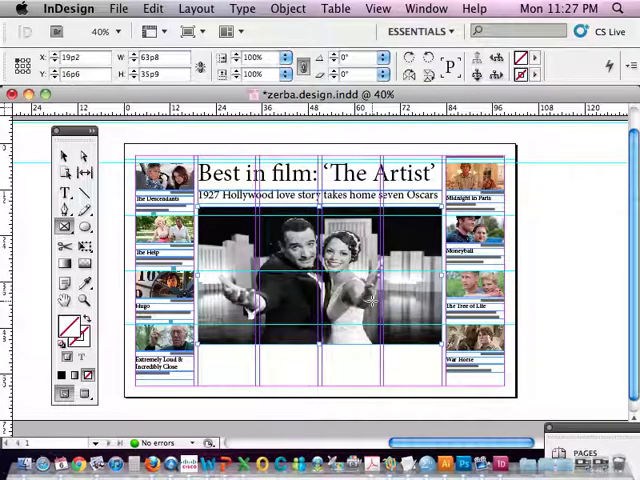
key(delete)
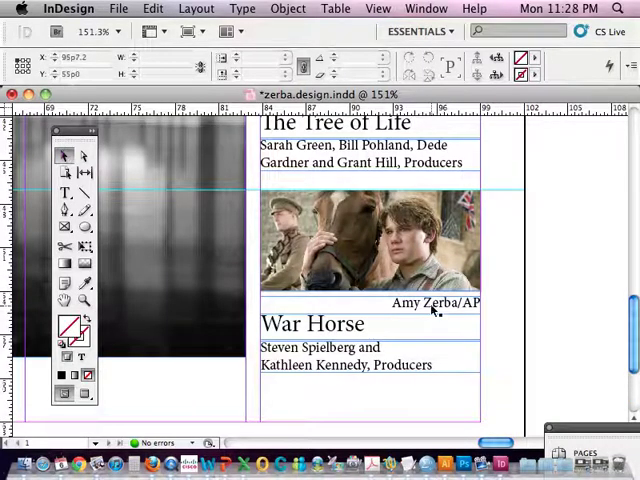
Copy the War Horse producers credit beneath the main photo as 'Thomas Langmann, Producer'.
click(430, 304)
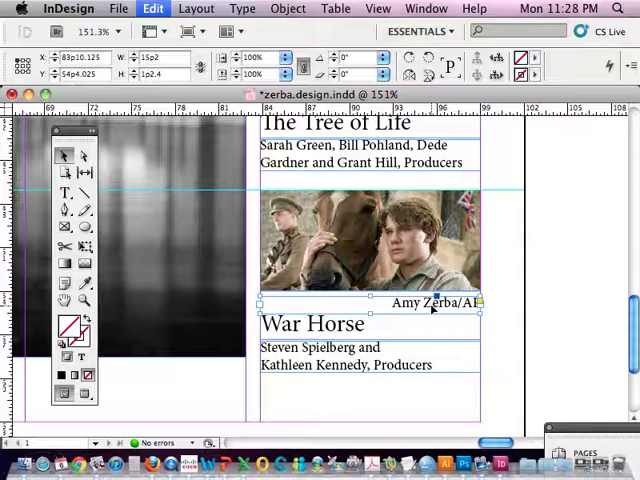
drag(430, 304, 216, 370)
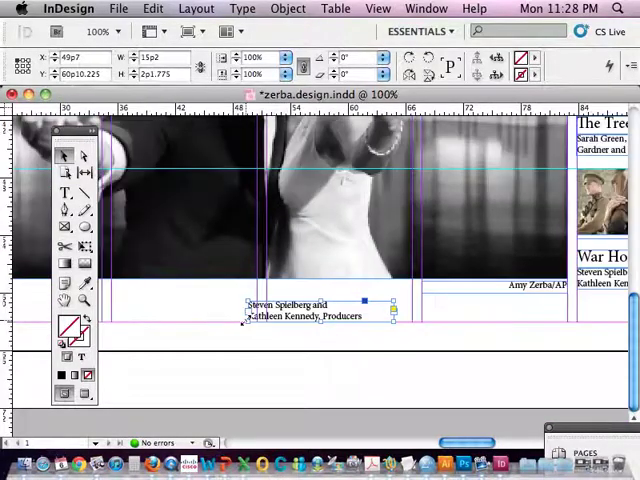
click(108, 32)
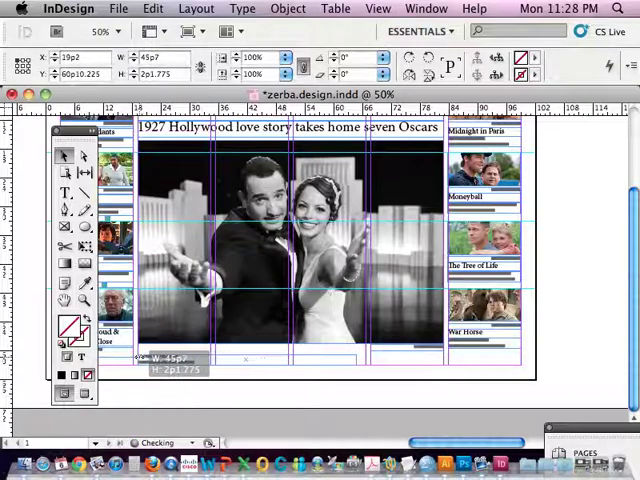
mouse_move(420, 458)
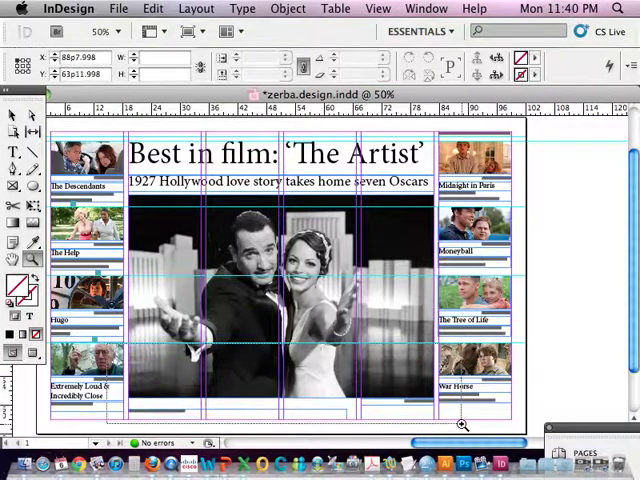
click(464, 424)
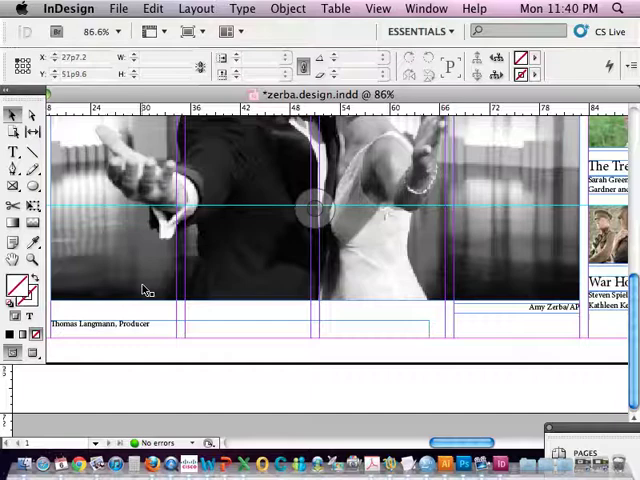
Adjust the producer and photo credit frames under the main photo and review the page at 50%.
click(136, 330)
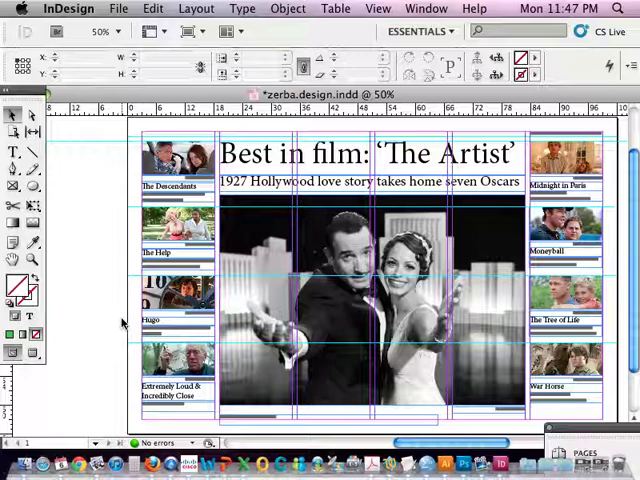
click(32, 352)
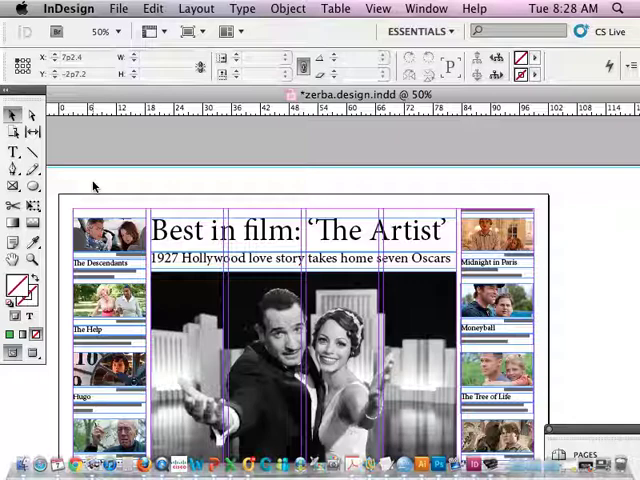
Increase the Columns Number in Margins and Columns to add column guides across the spread.
click(196, 8)
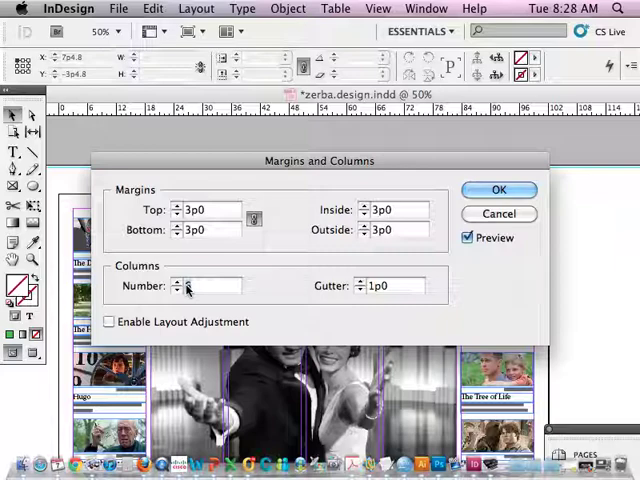
click(500, 190)
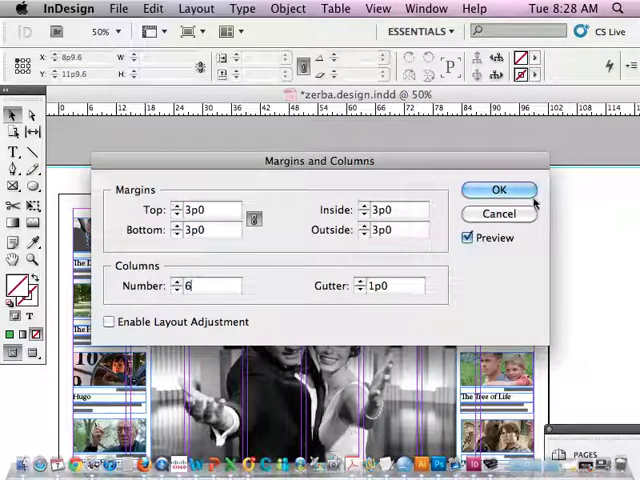
click(500, 190)
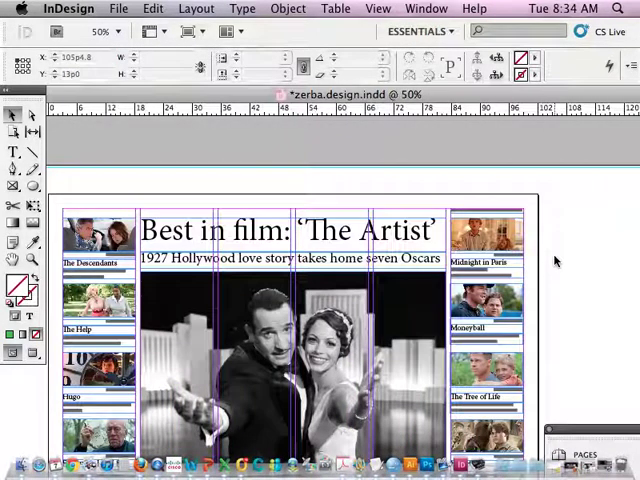
Export as Adobe PDF (Print) named zerba.design.pdf, High Quality Print, Acrobat 5 (PDF 1.4) compatibility.
click(120, 8)
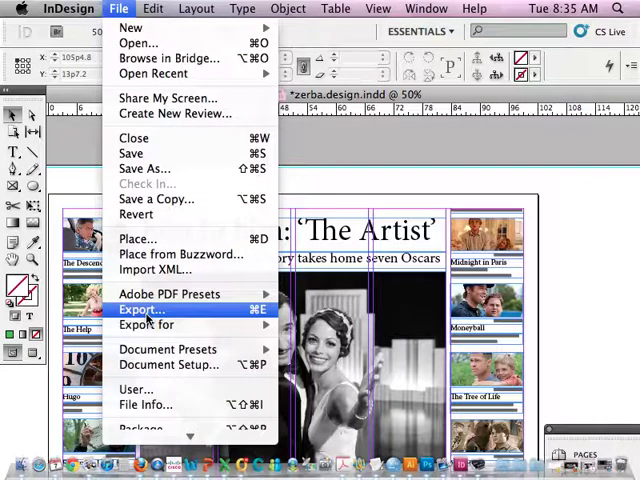
click(140, 310)
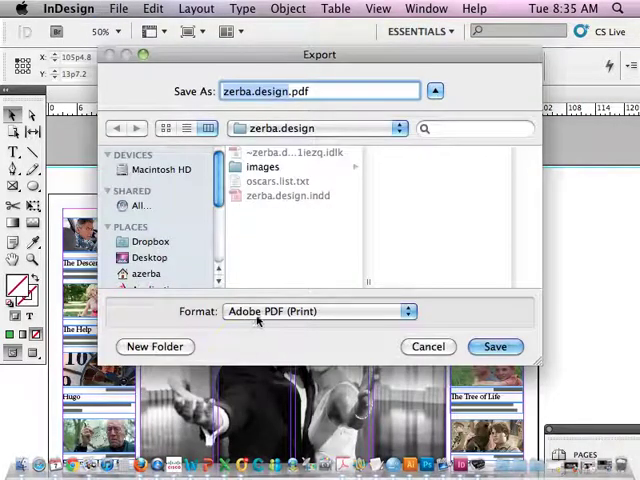
click(316, 312)
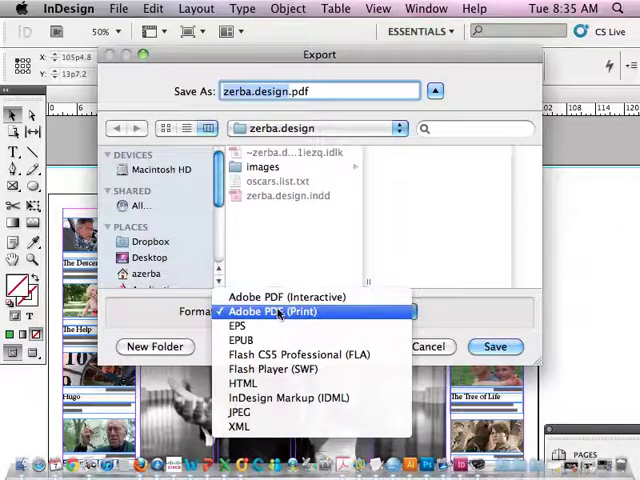
click(272, 312)
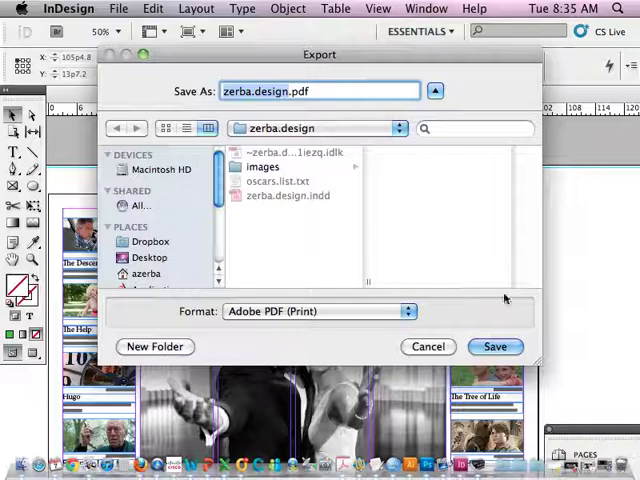
click(496, 346)
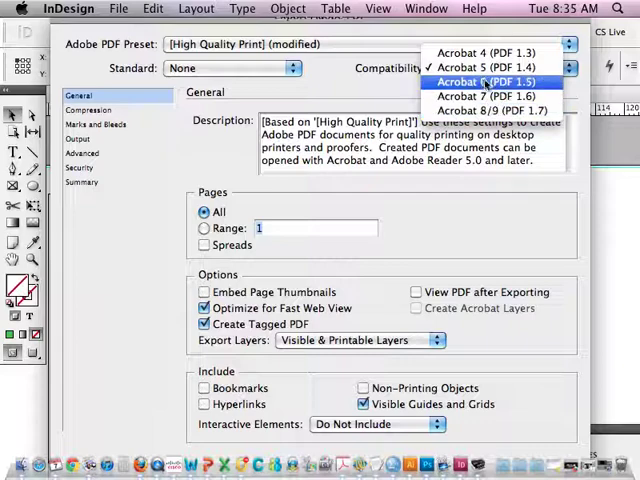
click(488, 68)
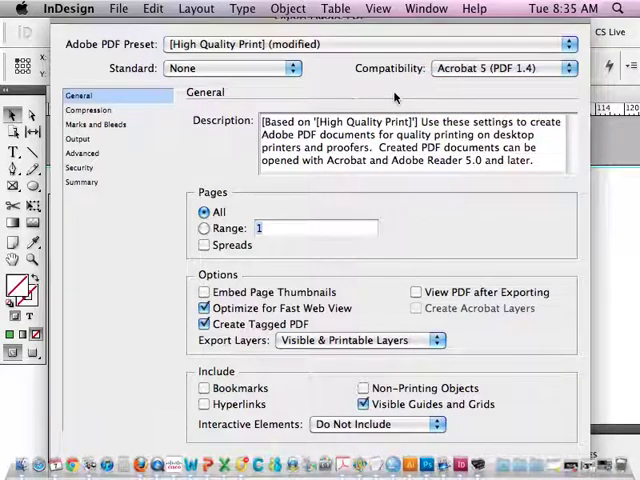
mouse_move(504, 340)
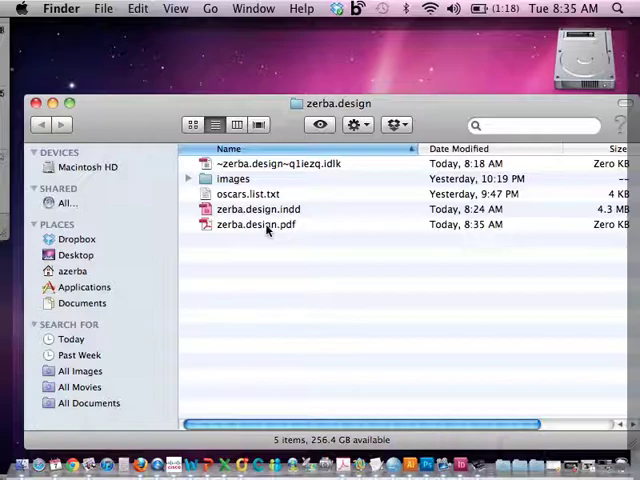
Open the exported zerba.design.pdf from the zerba.design folder in Acrobat.
double_click(256, 224)
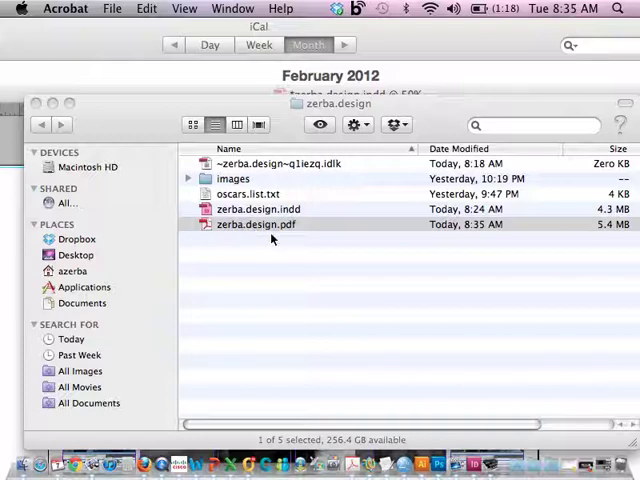
click(256, 208)
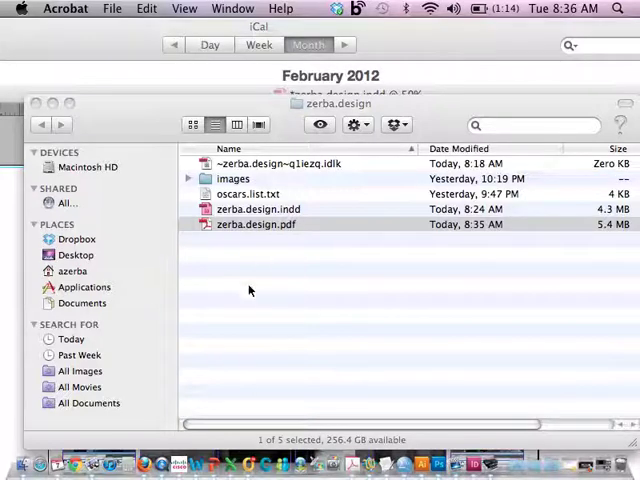
mouse_move(296, 284)
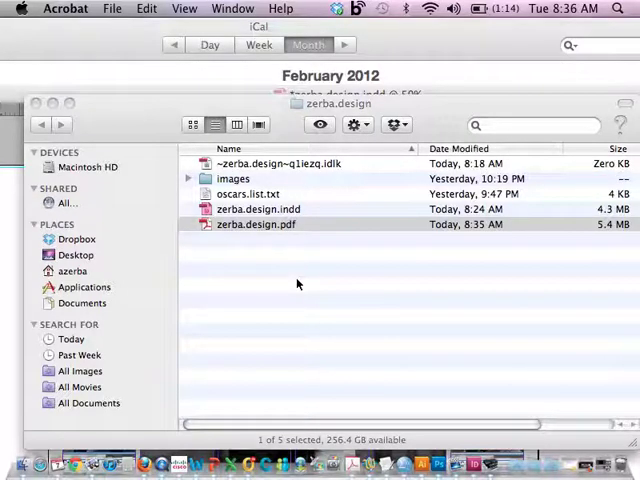